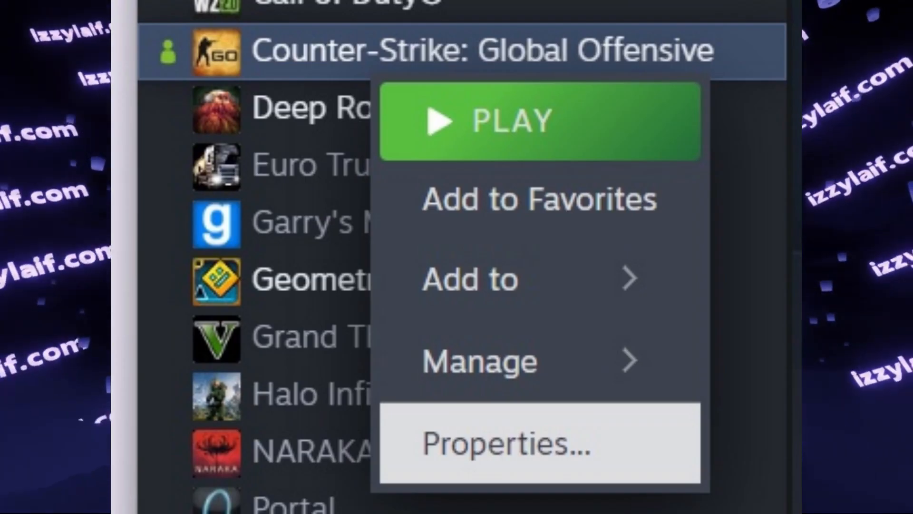
Show the DLC list in Counter-Strike: Global Offensive's properties, with Counter-Strike 2 (Limited Test) listed
{"action": "left_click", "coordinate": [506, 443]}
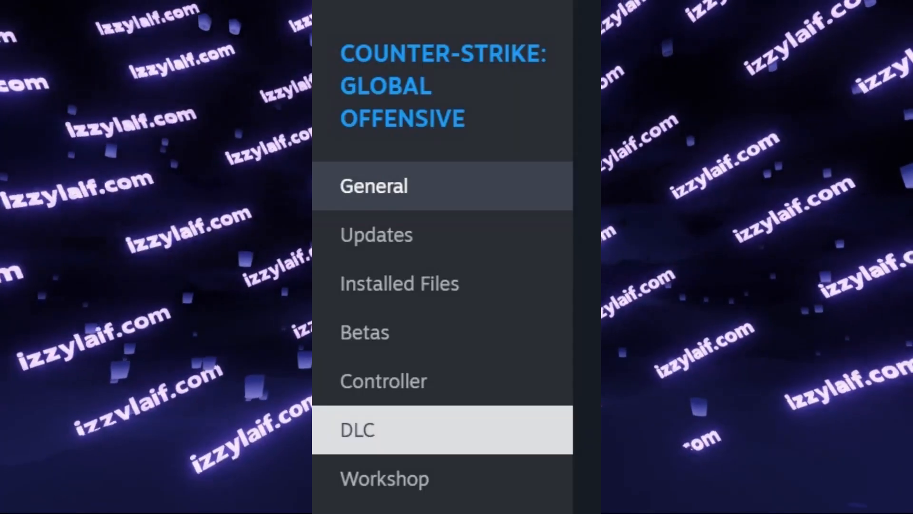
{"action": "left_click", "coordinate": [357, 430]}
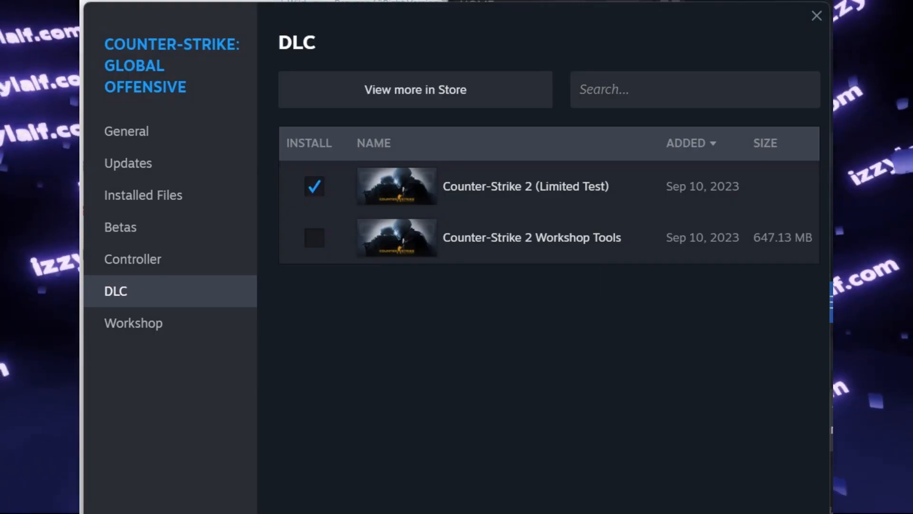